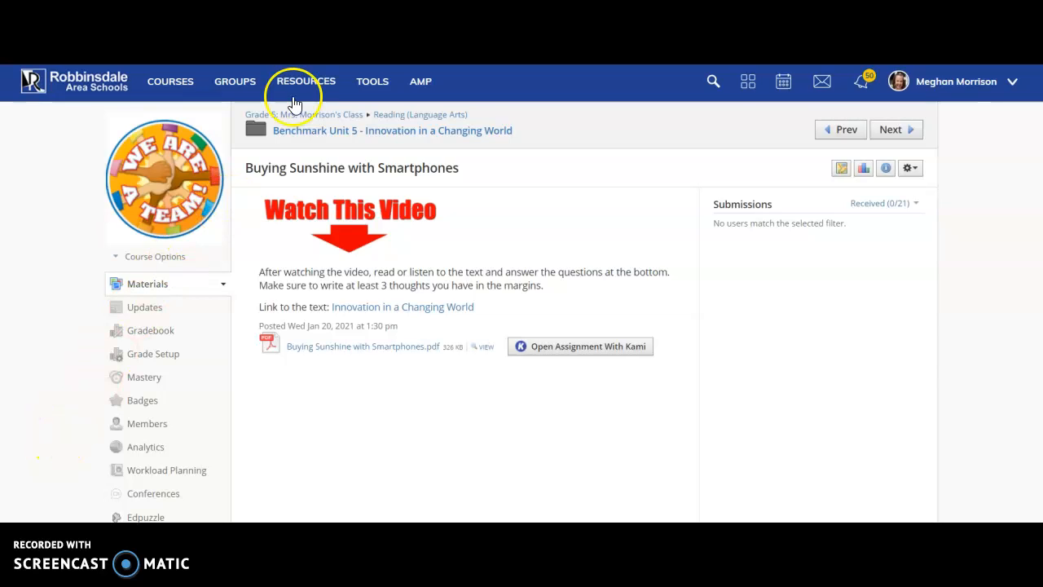
Step: Draw a purple line under the Problem and Solution entry on the Text Structure chart
click(580, 346)
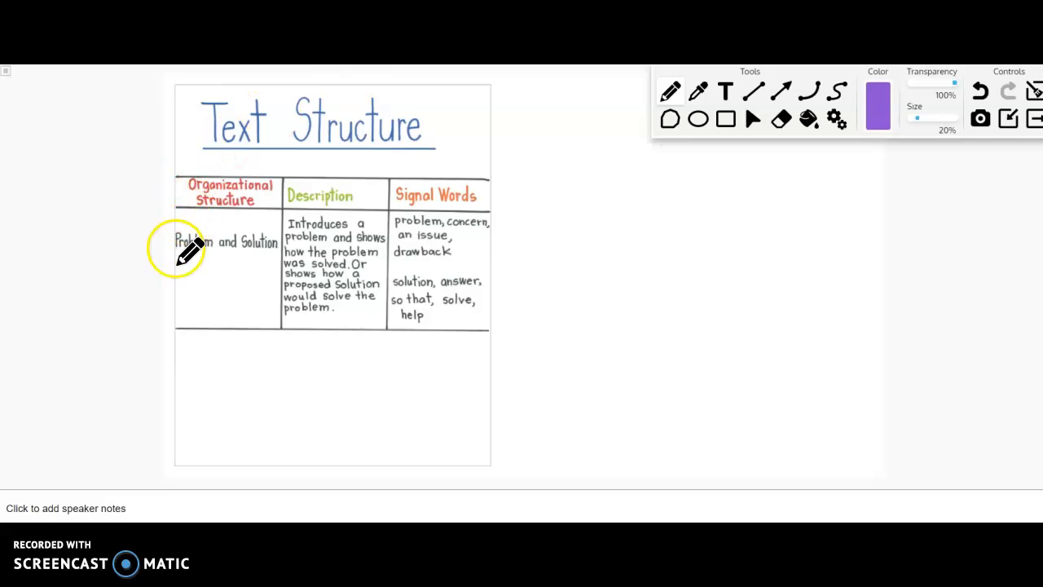
drag(178, 263, 213, 263)
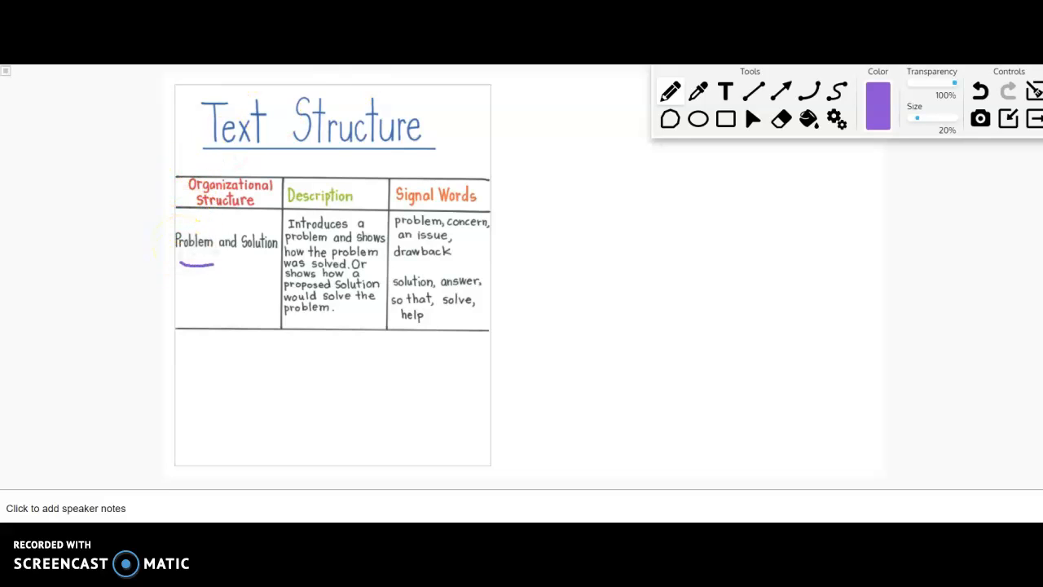
drag(181, 264, 279, 260)
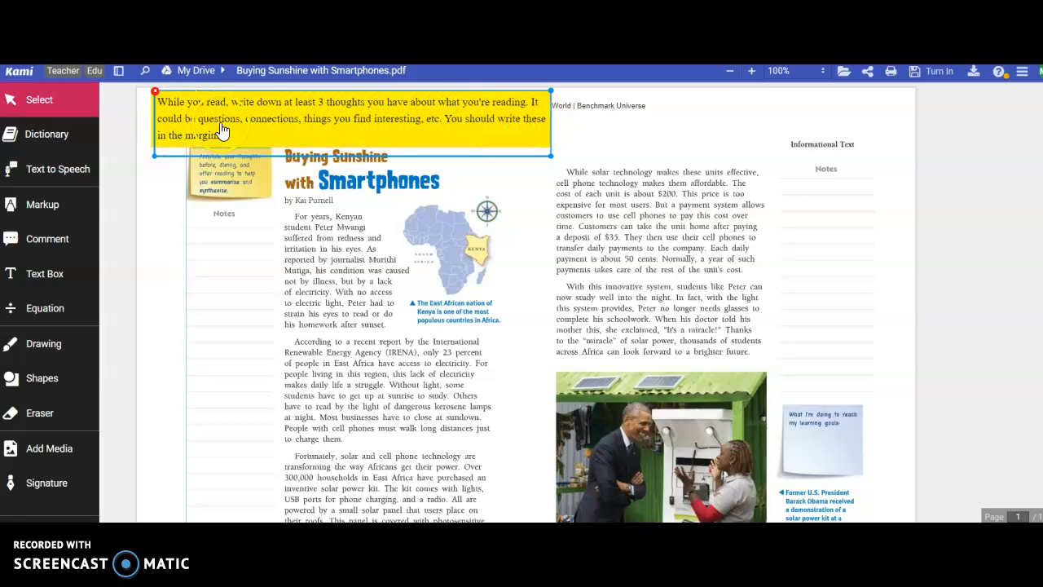
mouse_move(342, 132)
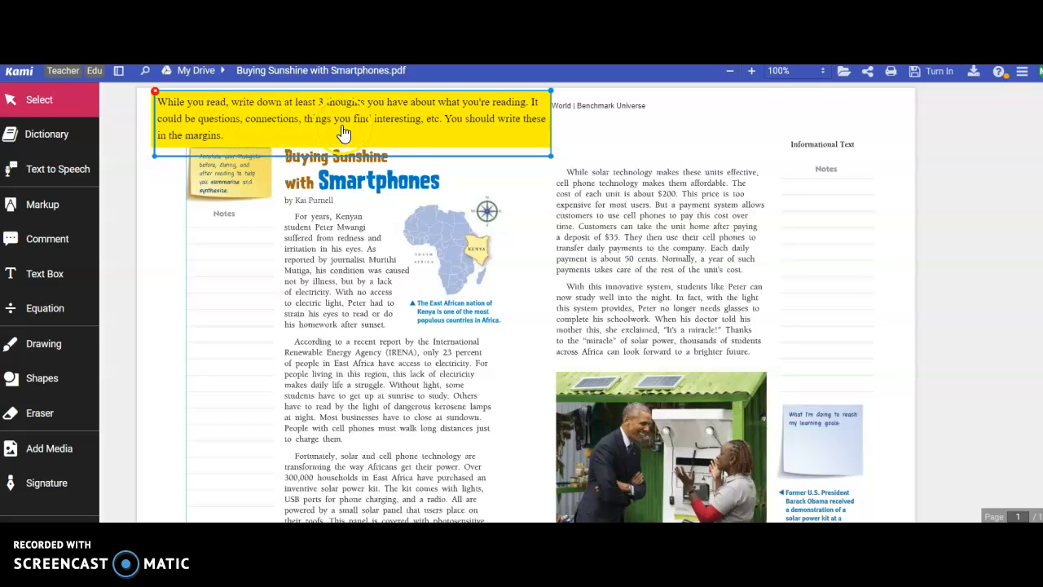
mouse_move(436, 143)
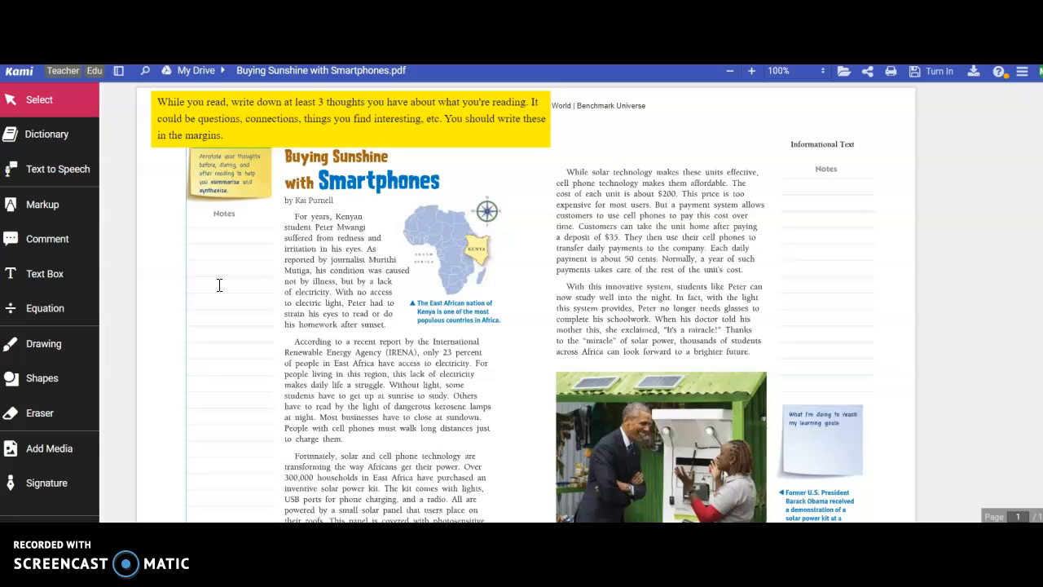
Step: Scroll to the article's end and select the yellow box of numbered questions
scroll(down, 3)
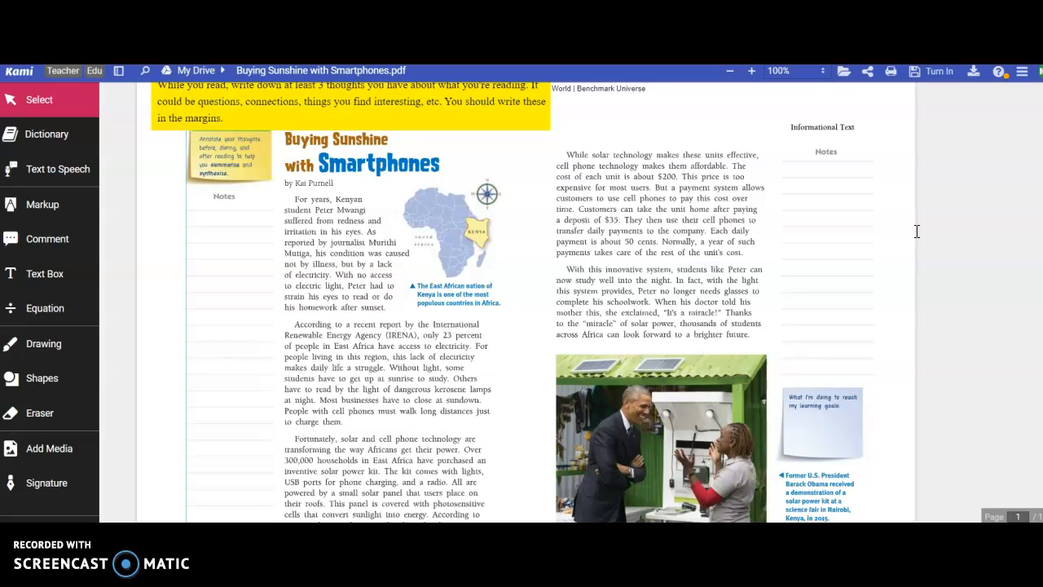
scroll(down, 3)
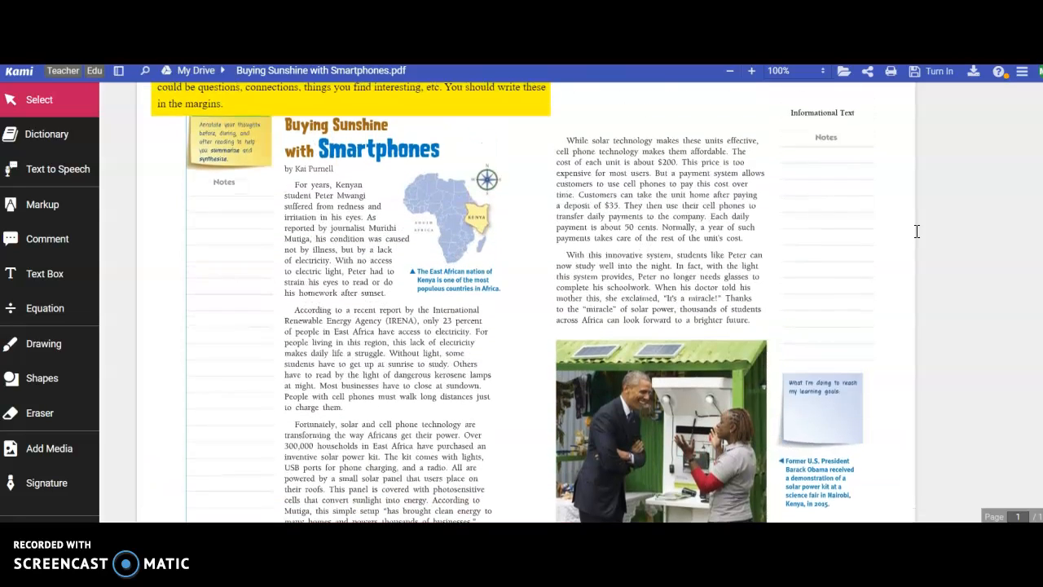
scroll(down, 3)
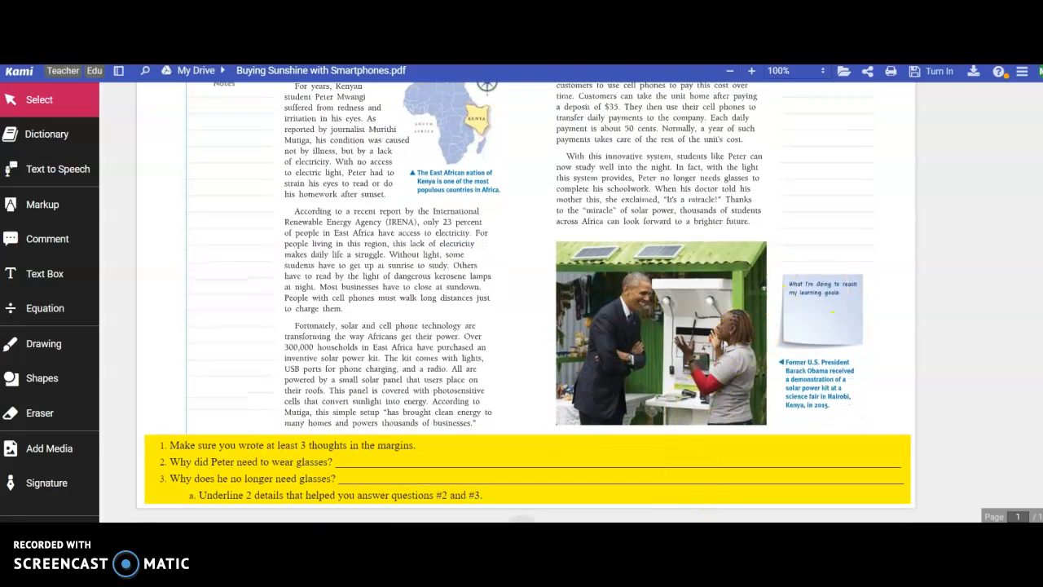
click(193, 454)
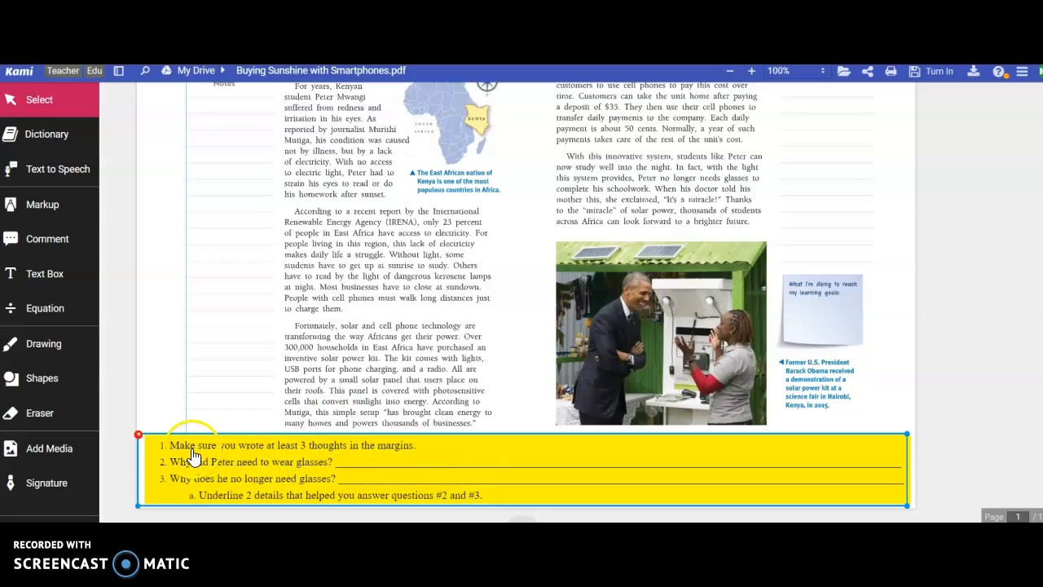